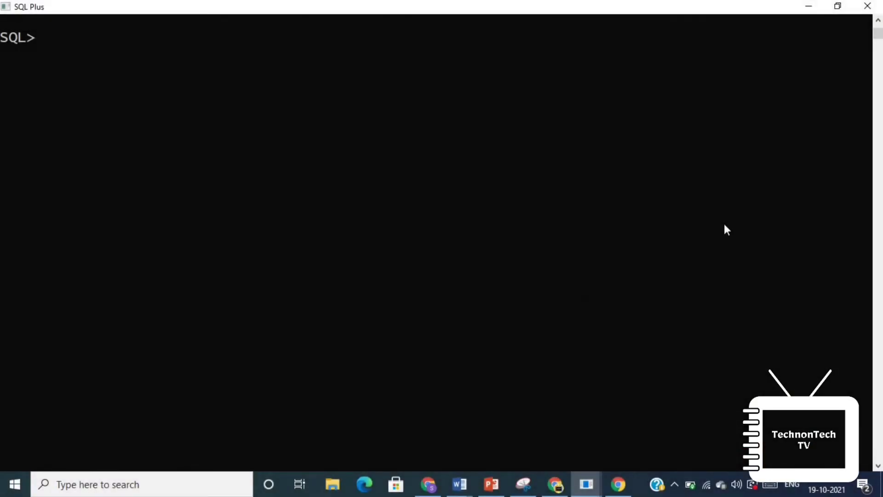
# Run Select * from department; to list all six department rows, fixing a table-name typo
pyautogui.write('Sele')
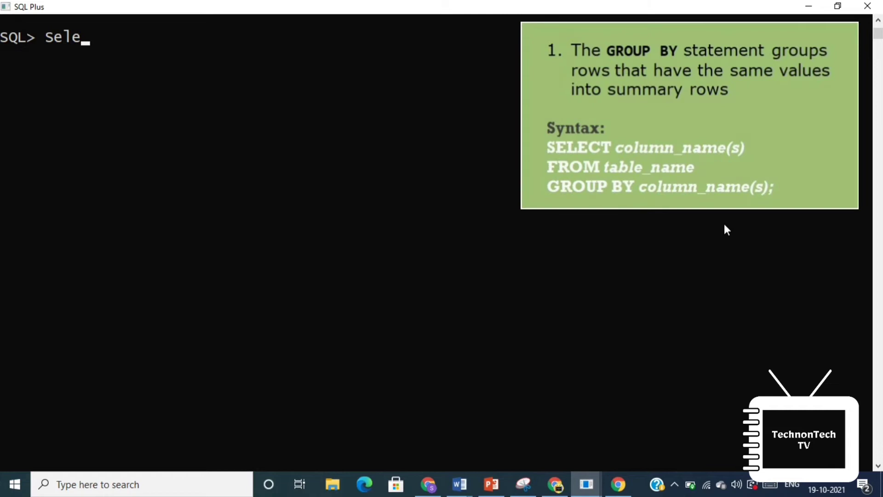
pyautogui.write('ct')
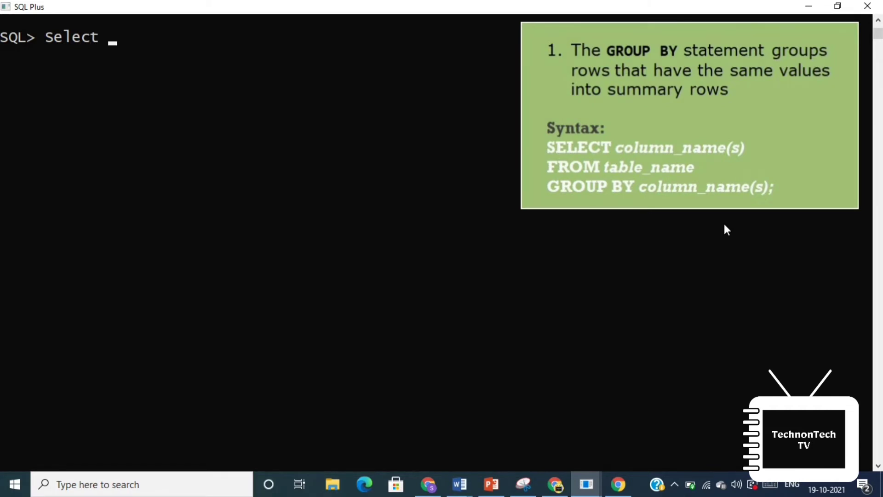
pyautogui.write('*')
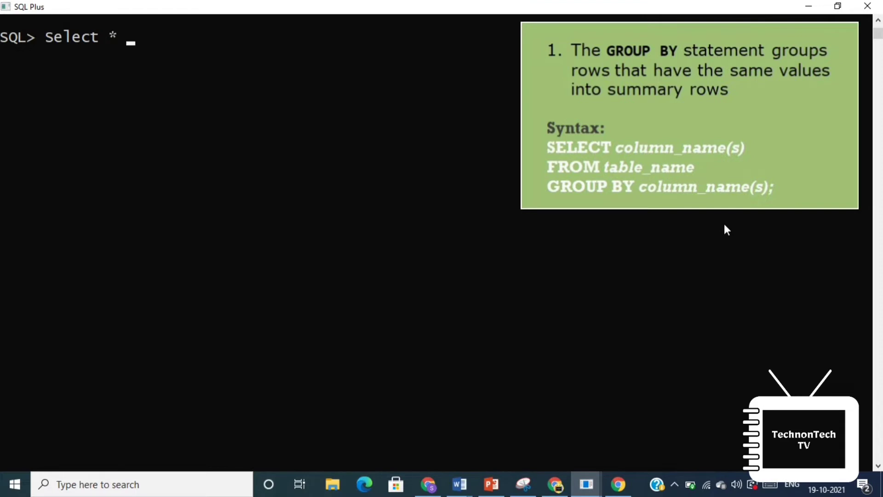
pyautogui.write('fr')
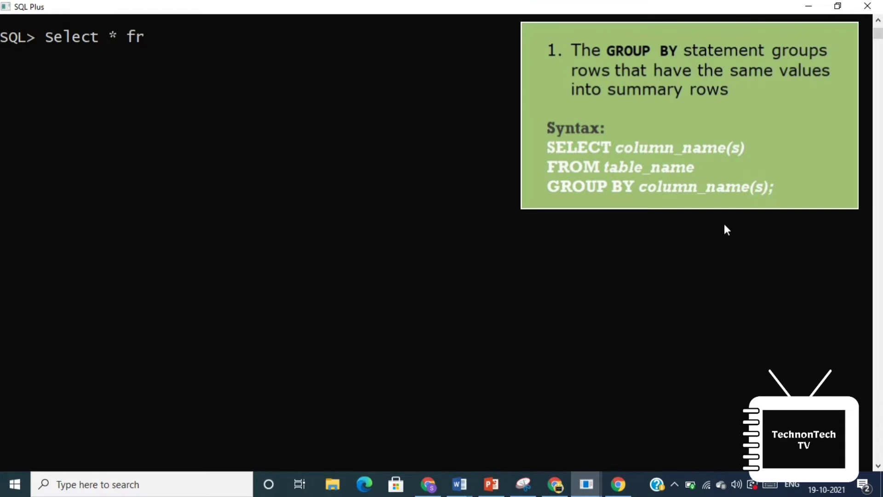
pyautogui.write('om')
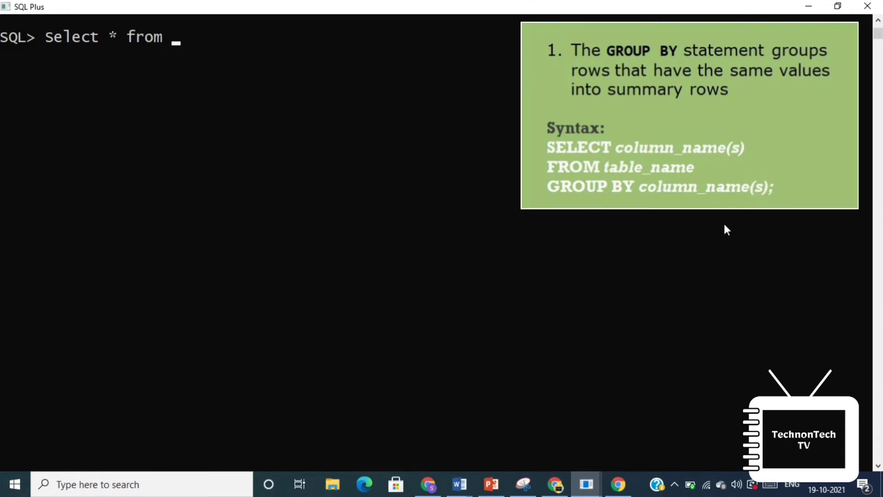
pyautogui.write('depa')
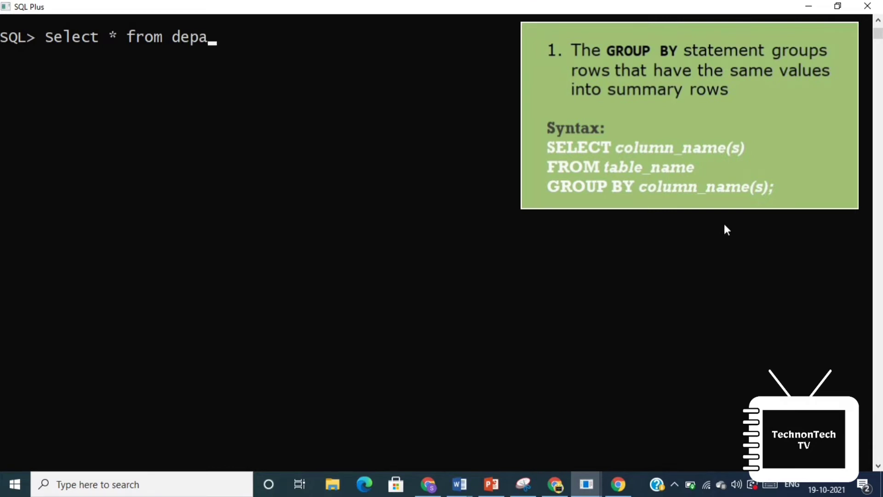
pyautogui.write('t')
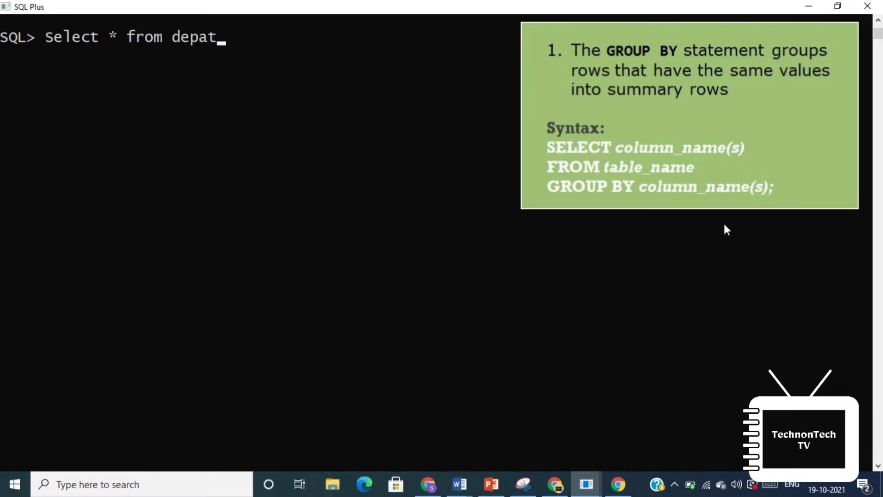
pyautogui.press('Backspace')
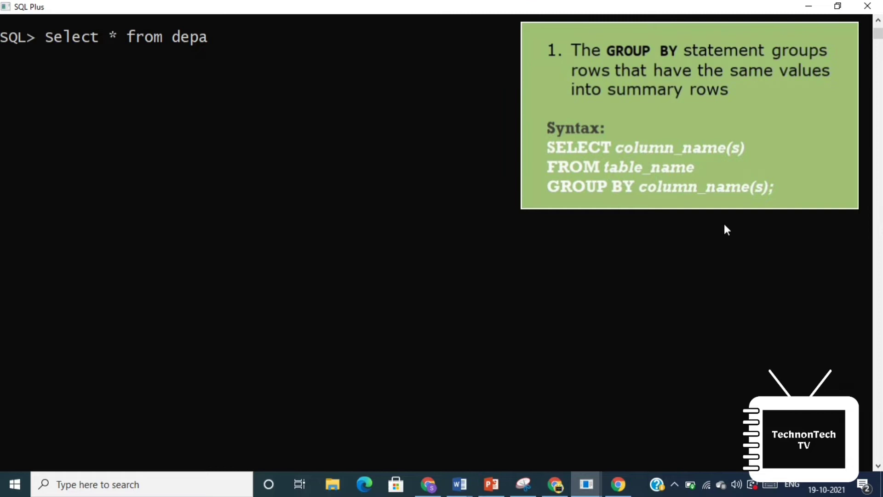
pyautogui.write('rtme')
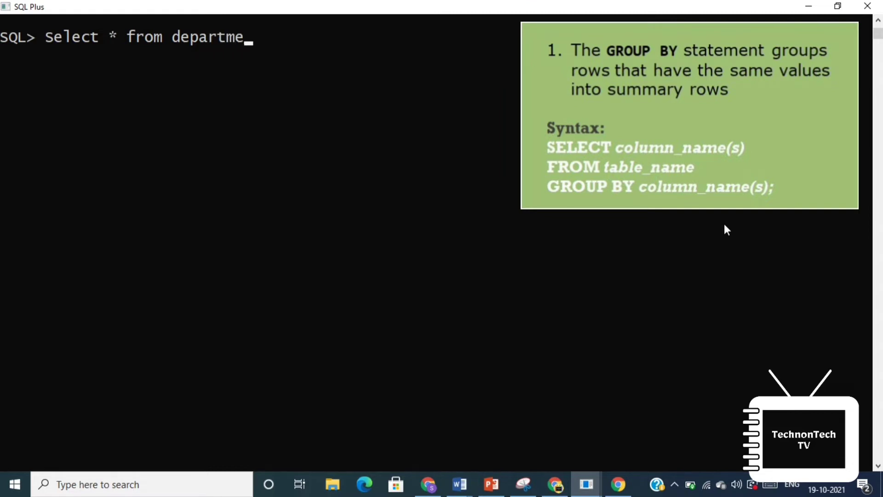
pyautogui.write('nt')
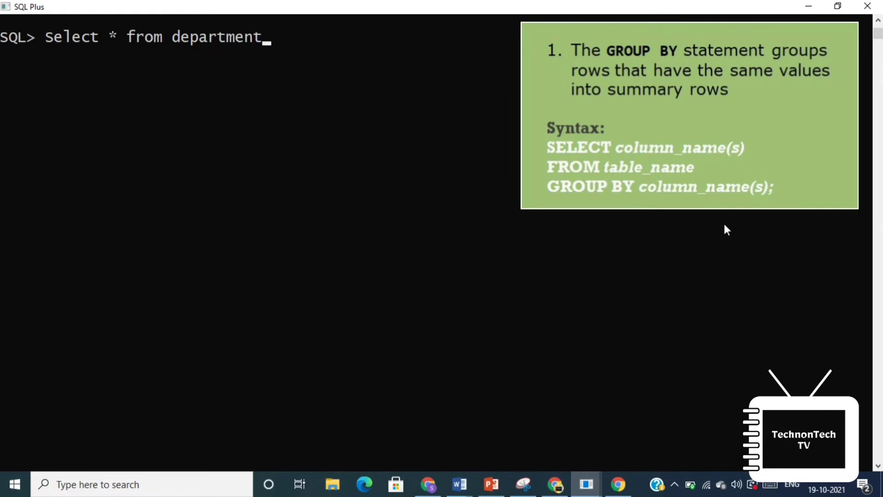
pyautogui.press('Return')
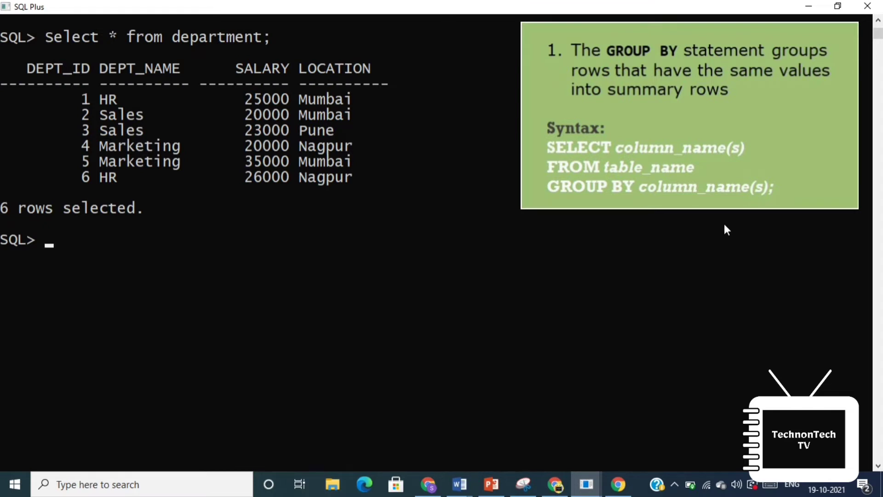
# Enter Select dept_name,sum(salary) from department; without GROUP BY, triggering ORA-00937
pyautogui.write('Select d')
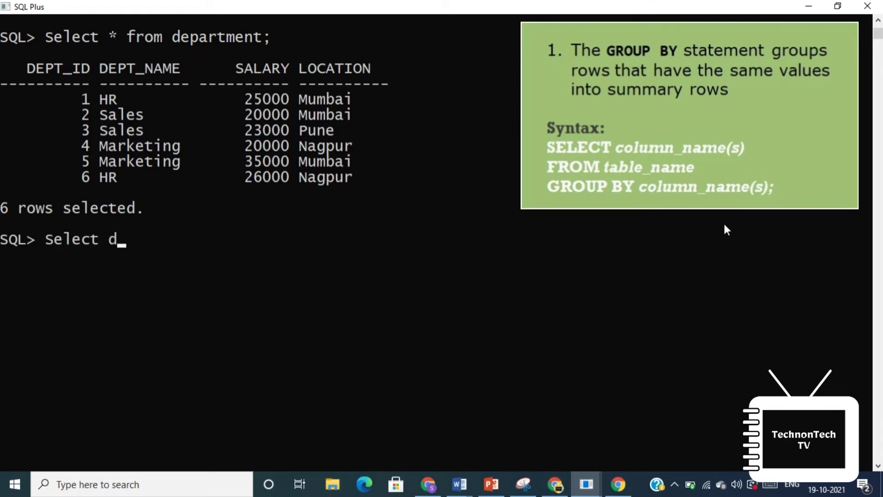
pyautogui.write('ept_name,')
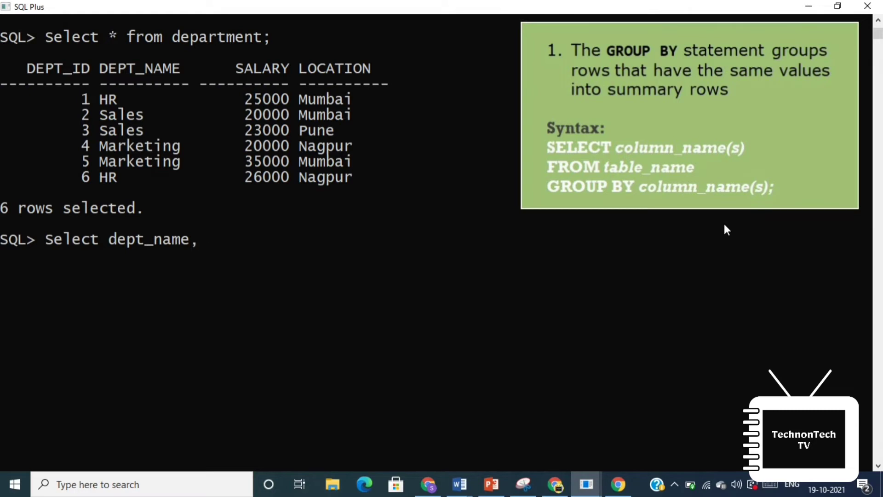
pyautogui.write('sum(salary)')
pyautogui.write('from de')
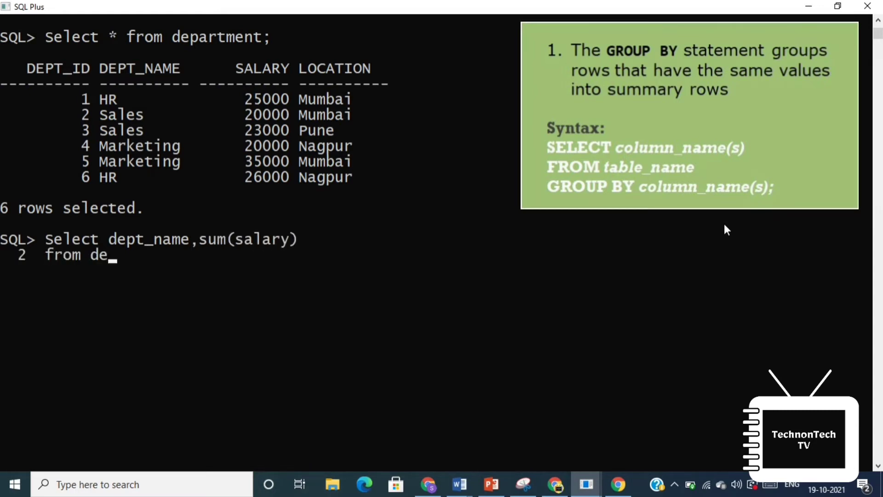
pyautogui.write('partment')
pyautogui.write(';')
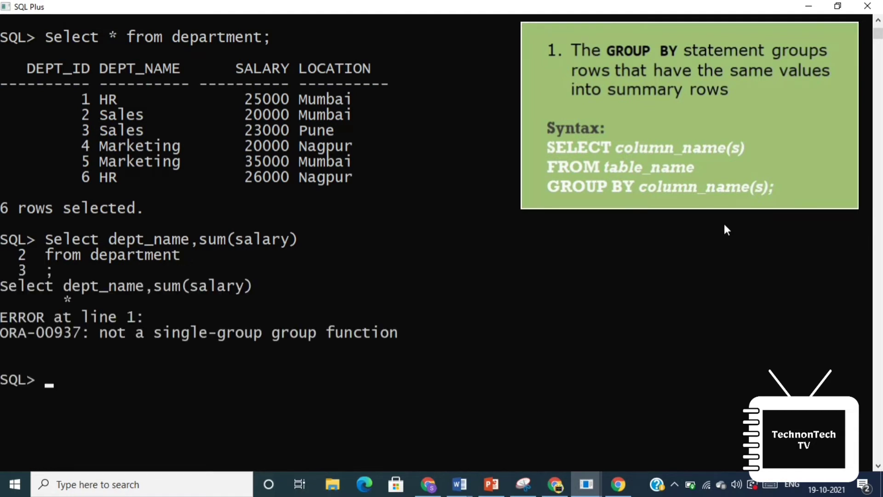
pyautogui.moveTo(250, 347)
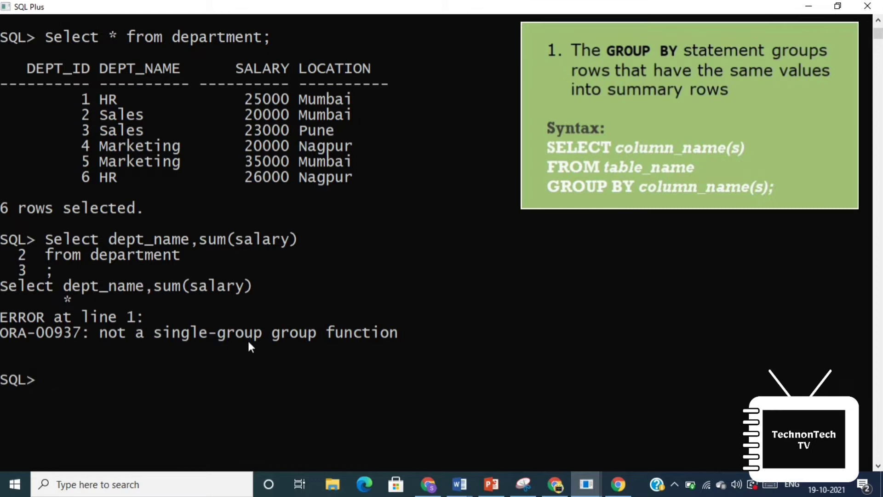
# Run Select dept_name,sum(salary) from department group by dept_name; across lines
pyautogui.write('See')
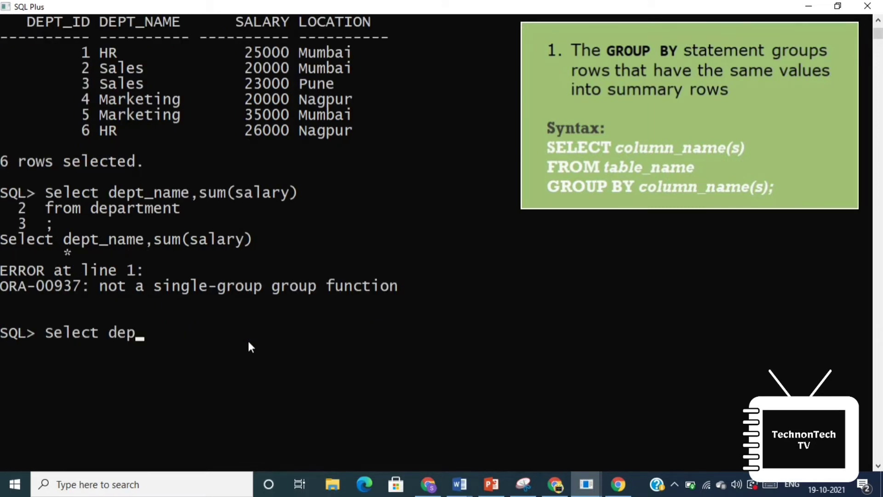
pyautogui.write('t_name,sum(salary')
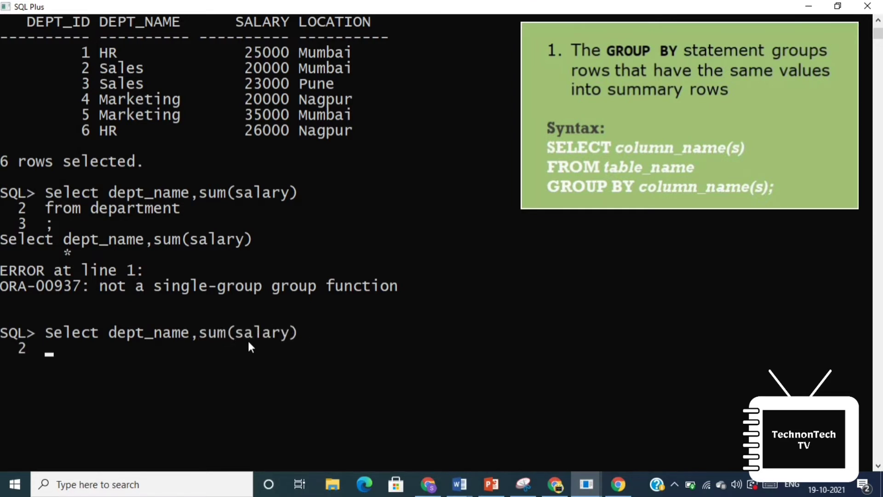
pyautogui.write('from department')
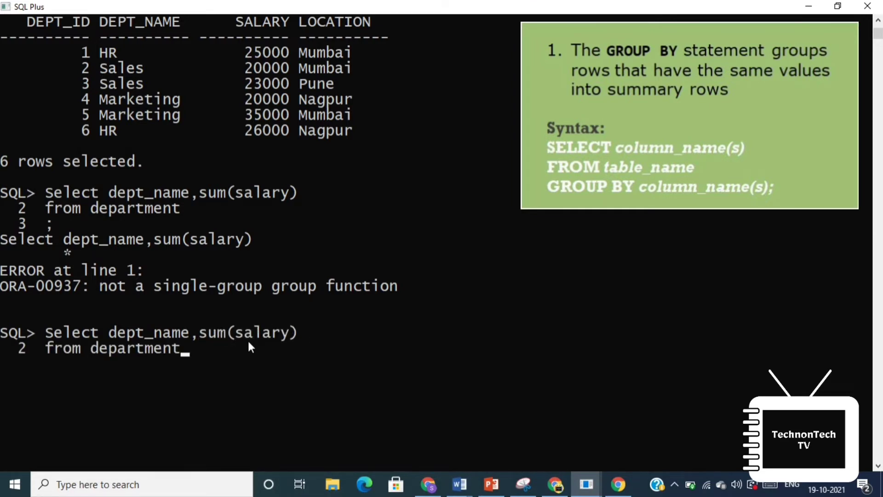
pyautogui.write('grou')
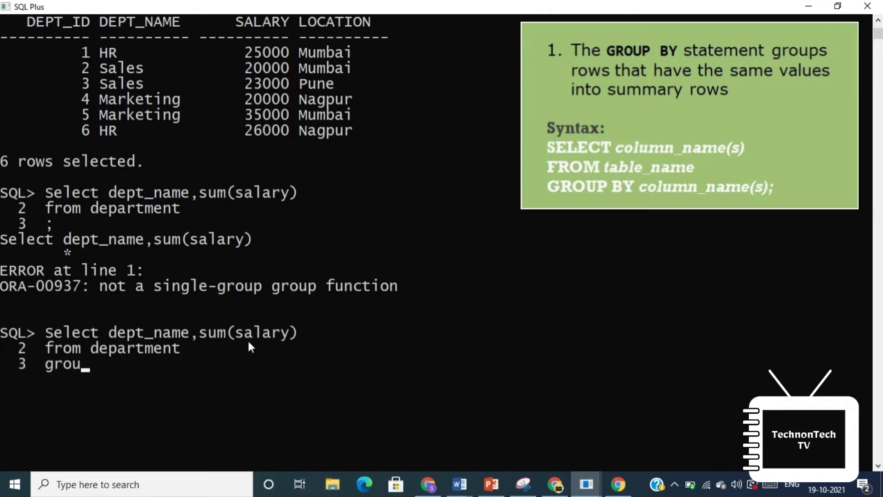
pyautogui.write('p by dept')
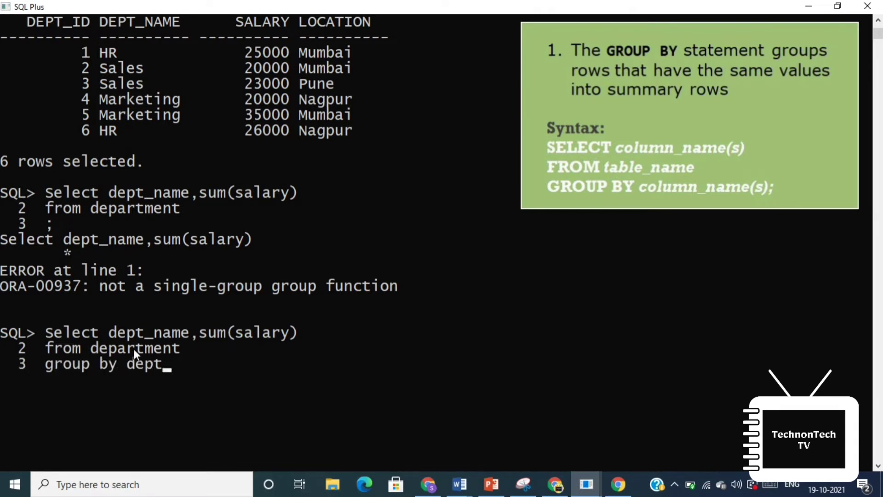
pyautogui.write('_name;')
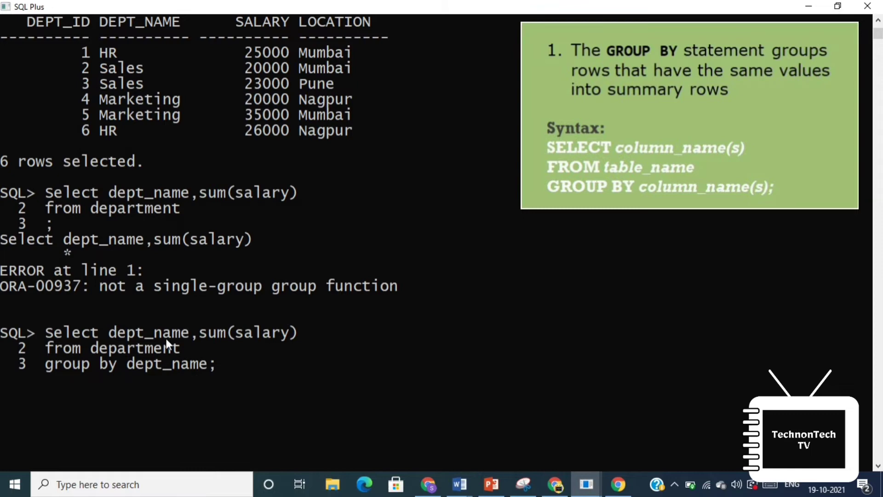
pyautogui.press('Return')
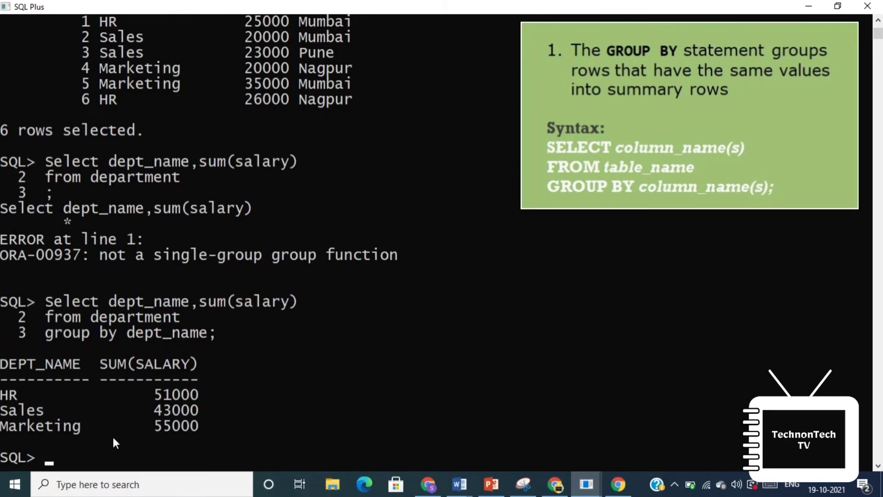
pyautogui.scroll(-3)
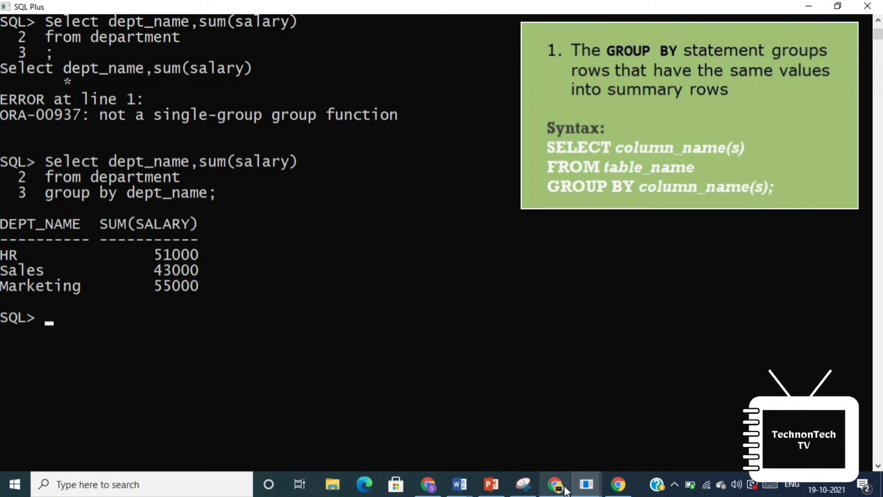
pyautogui.scroll(3)
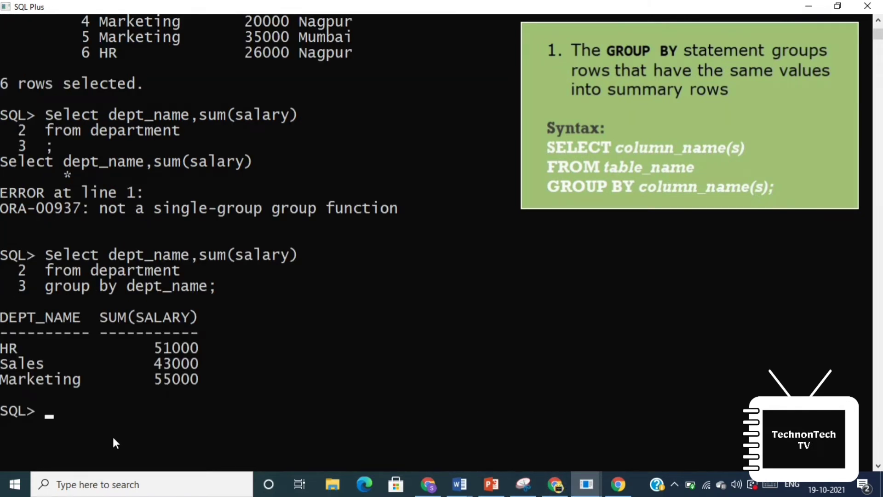
pyautogui.scroll(3)
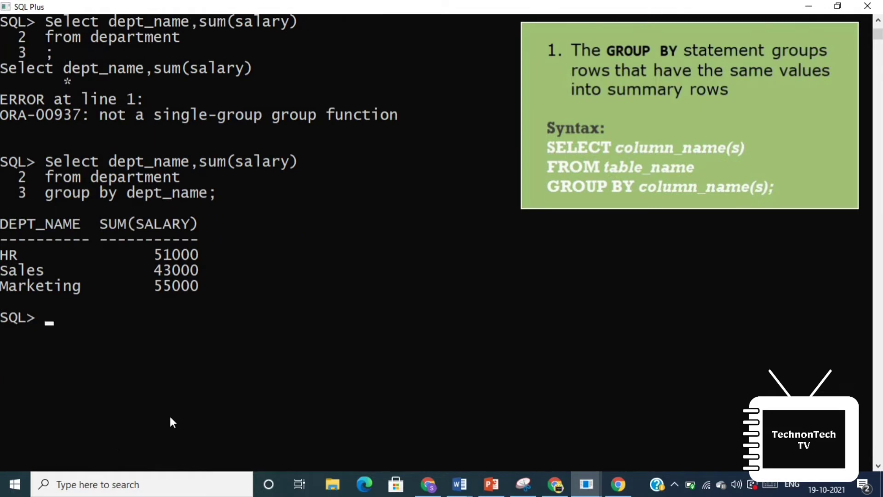
pyautogui.moveTo(186, 265)
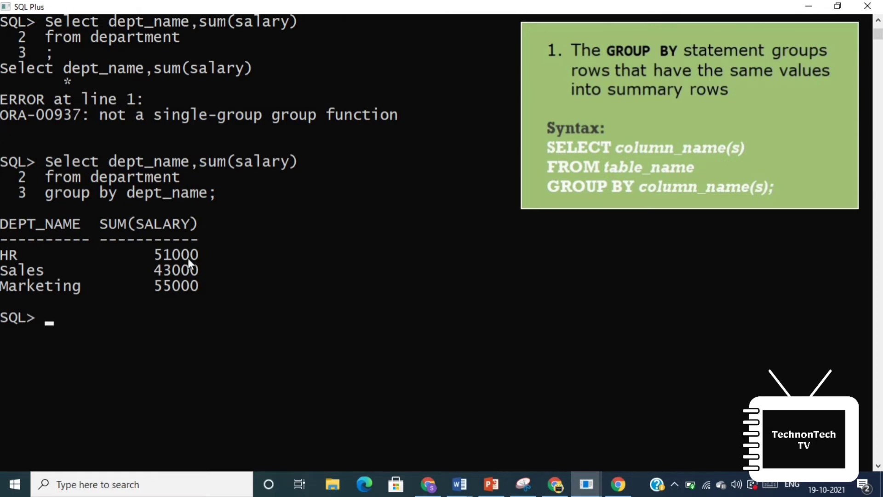
pyautogui.moveTo(256, 307)
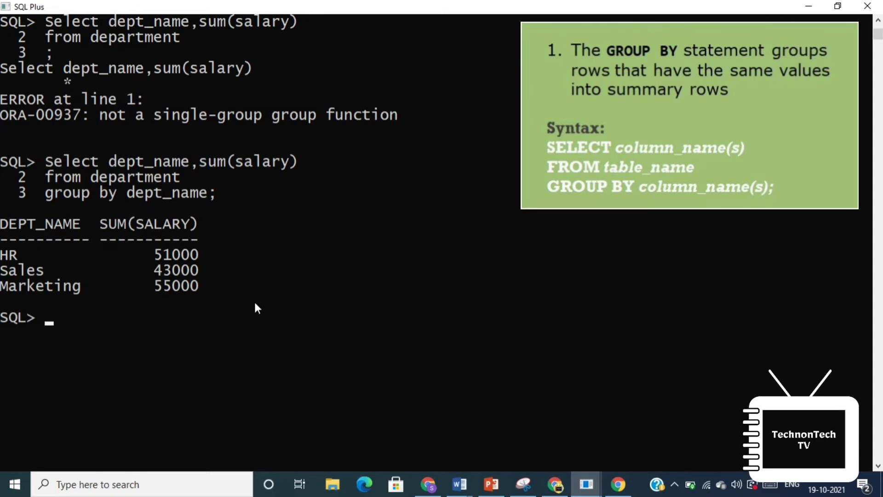
pyautogui.moveTo(347, 362)
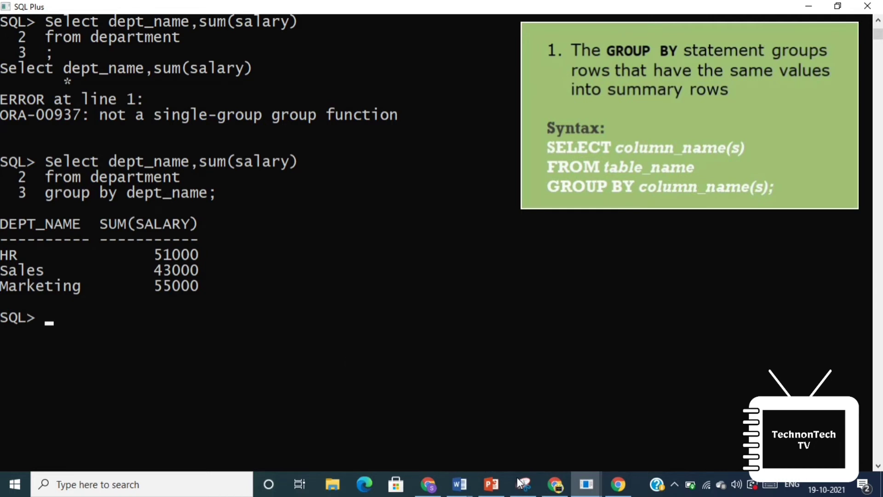
pyautogui.moveTo(522, 484)
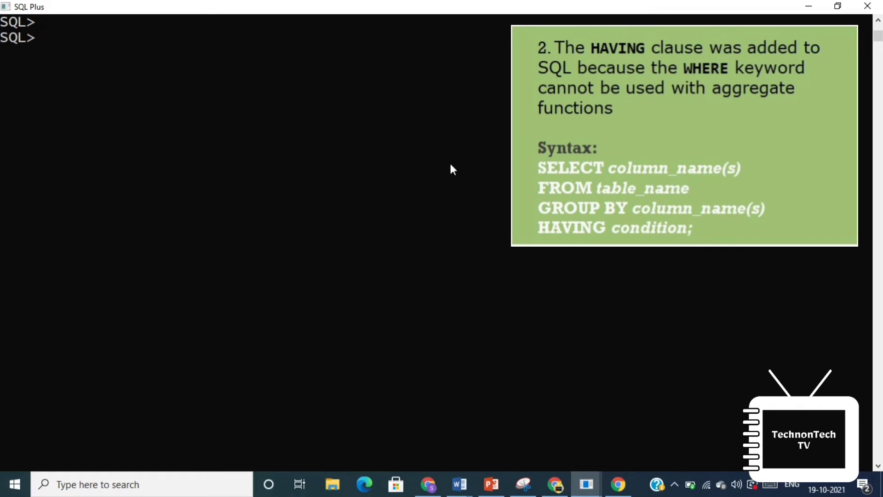
# Type SELECT dept_name, sum(salary) FROM department, correcting the misspelled SELECT
pyautogui.write('S')
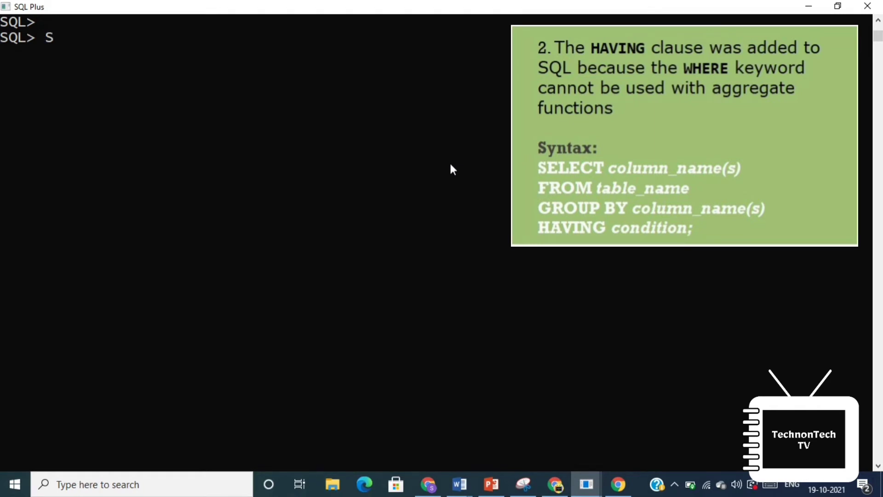
pyautogui.write('el')
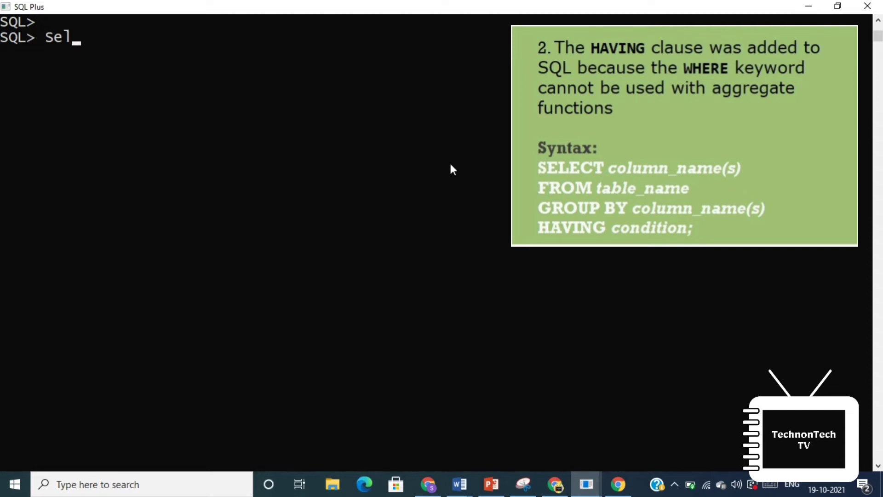
pyautogui.write('c')
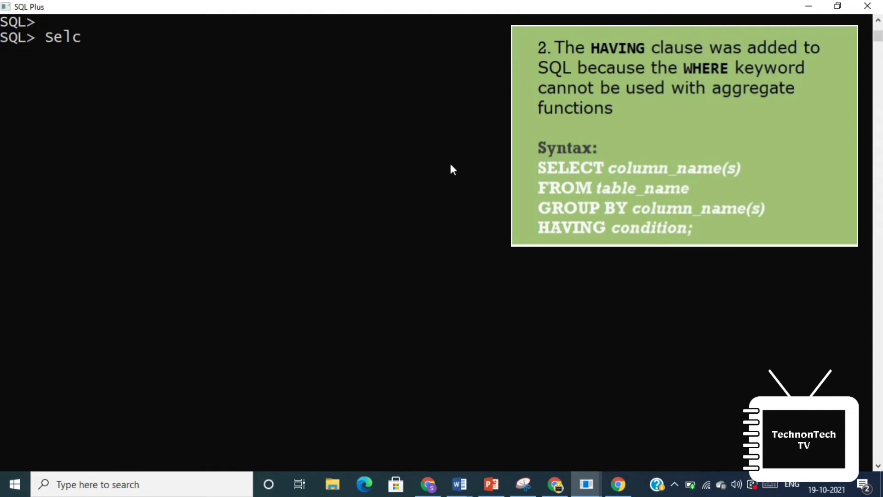
pyautogui.write('t')
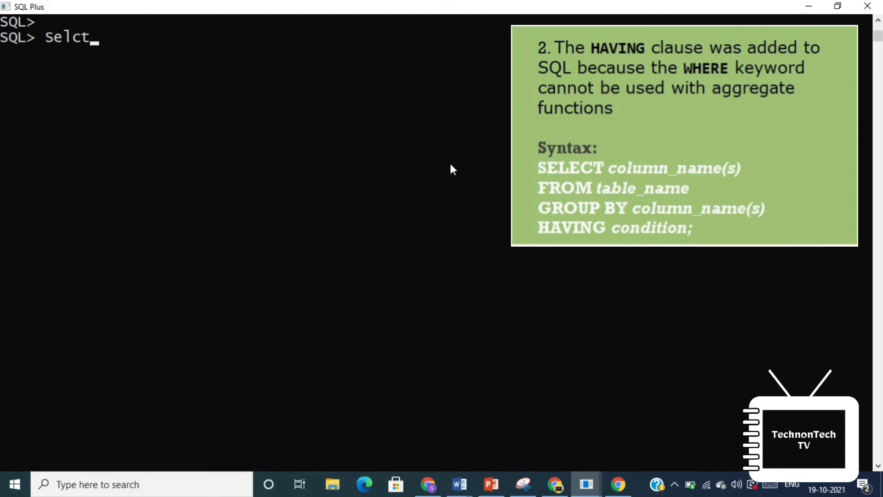
pyautogui.press('Backspace')
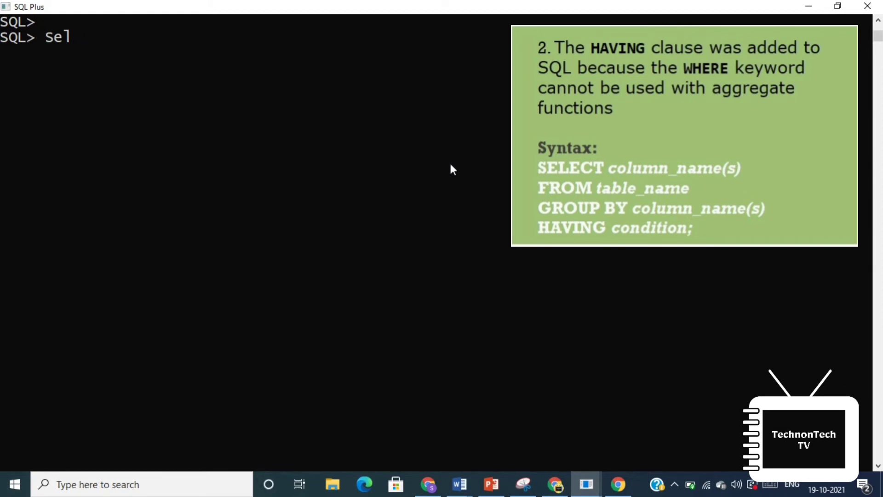
pyautogui.write('e')
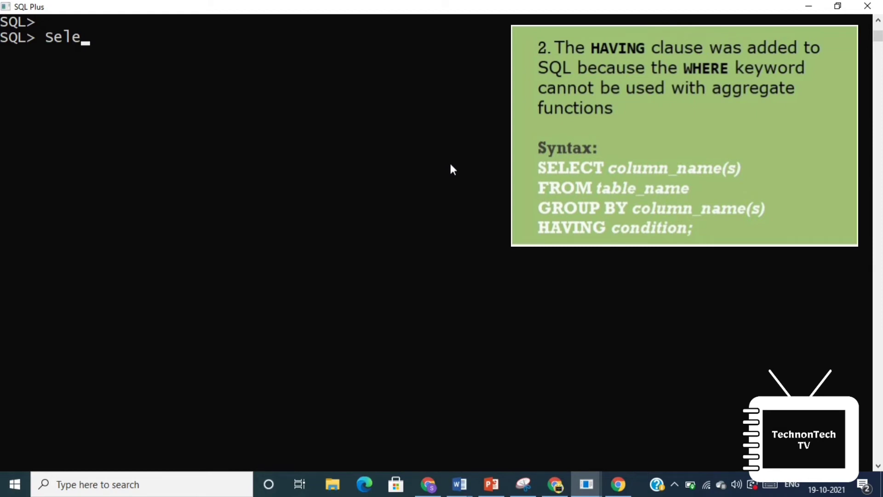
pyautogui.write('ct')
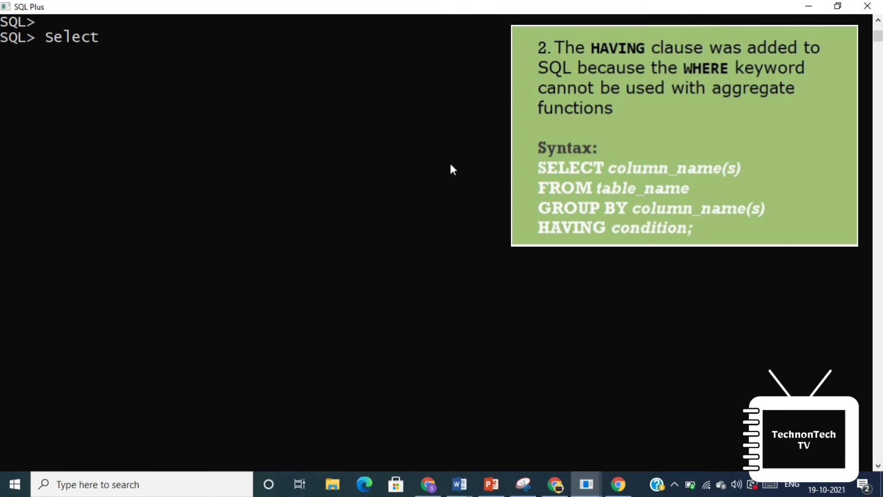
pyautogui.write('dept_name,')
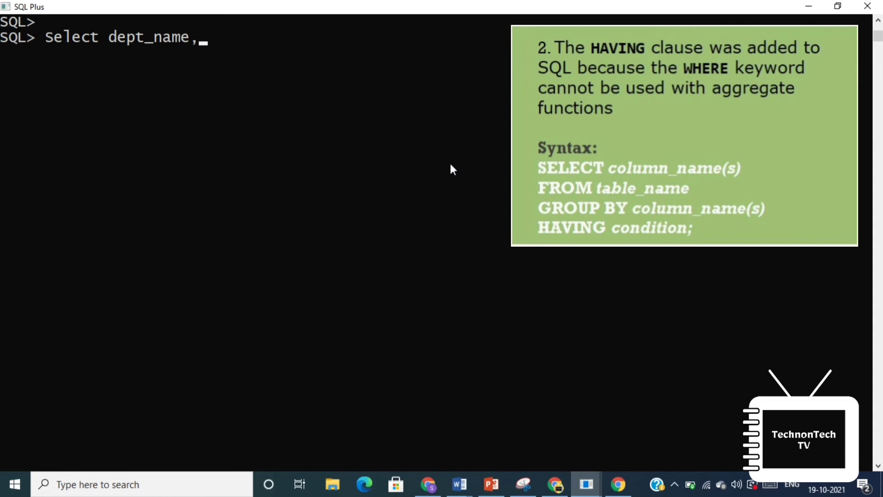
pyautogui.write('sum(salary')
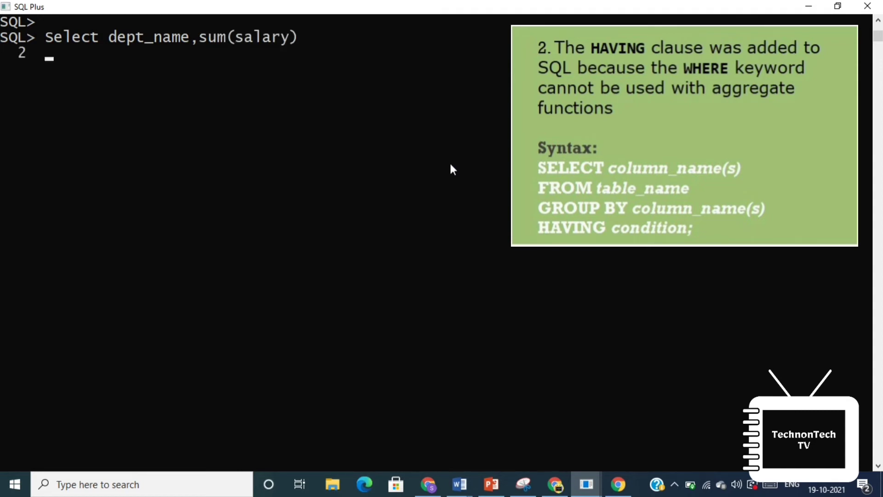
pyautogui.write('from depar')
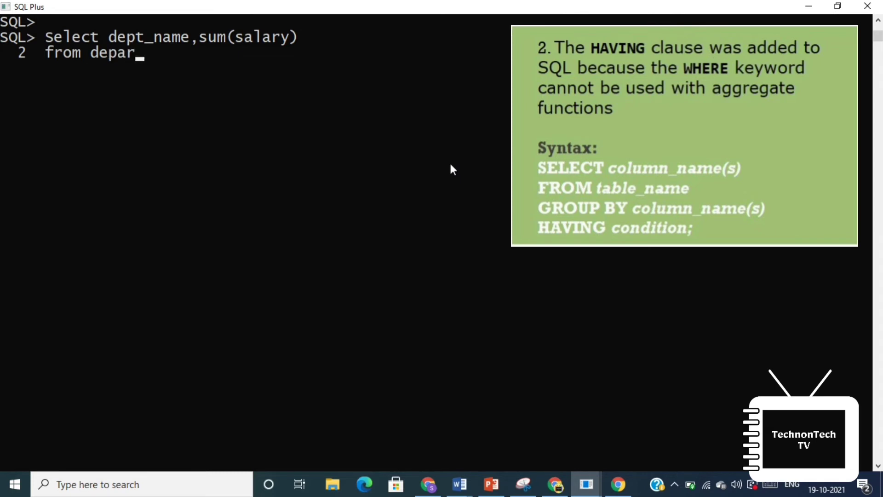
pyautogui.write('tment')
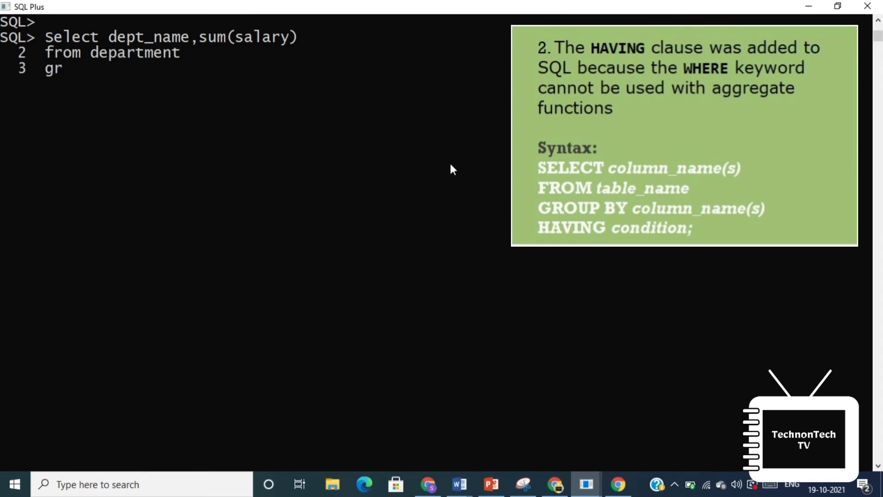
# Add GROUP BY dept_name HAVING sum(salary) > 45000; to complete the query
pyautogui.write('oup by dept')
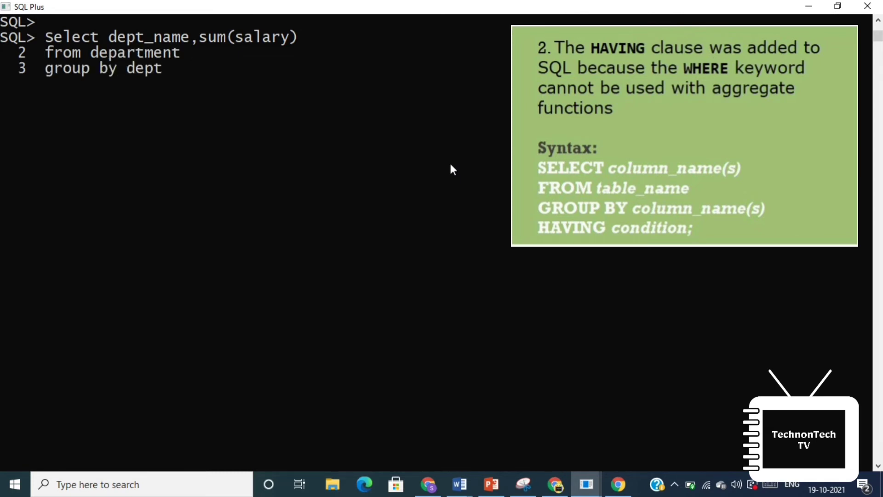
pyautogui.write('_name')
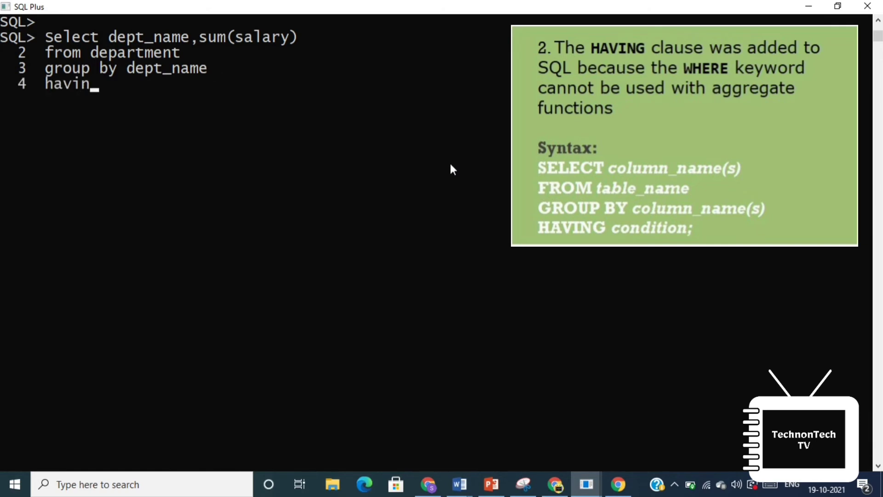
pyautogui.write('g sum(')
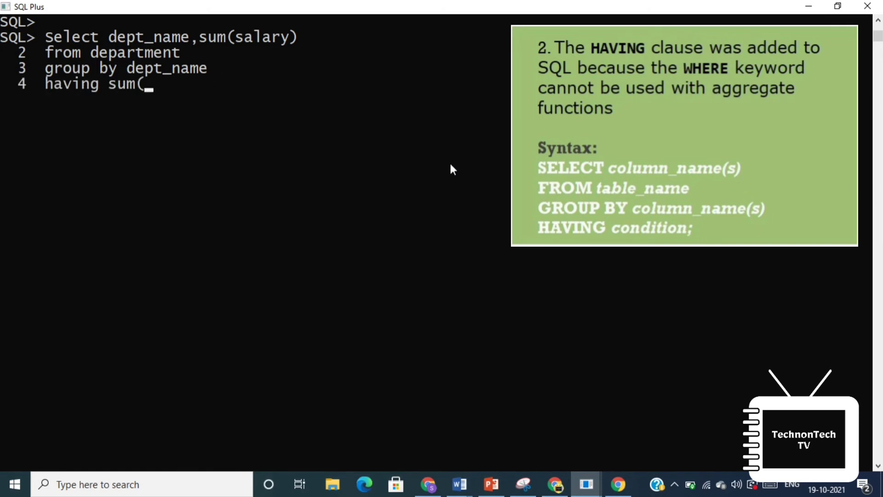
pyautogui.write('salary)')
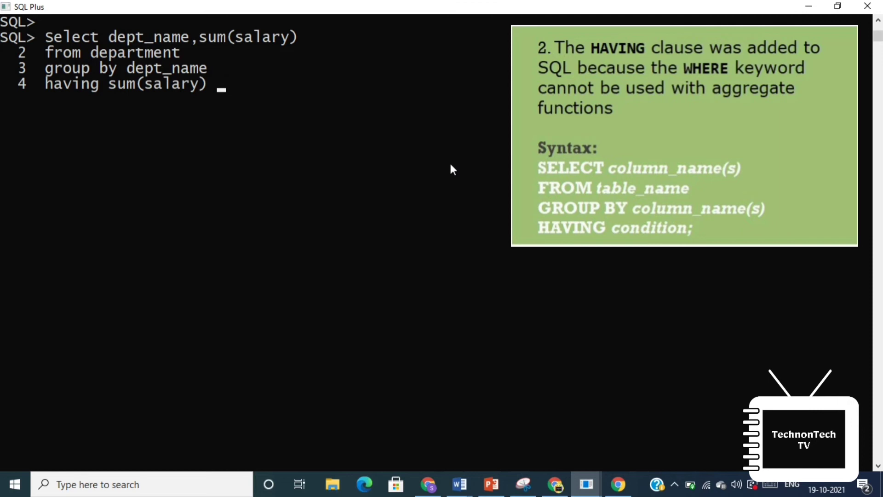
pyautogui.write('>')
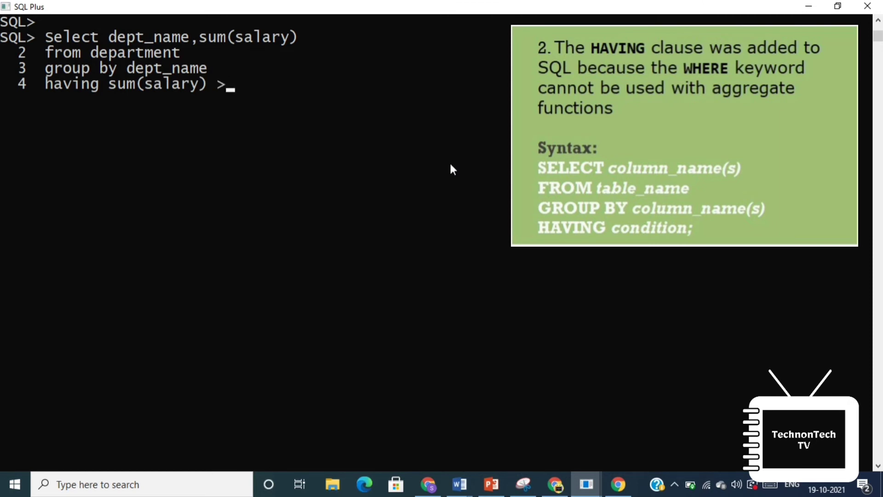
pyautogui.write('4500')
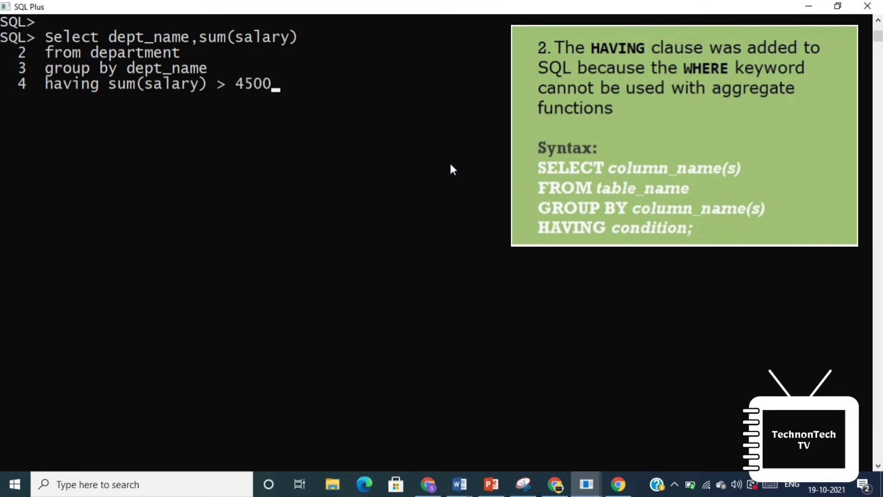
pyautogui.write('0;')
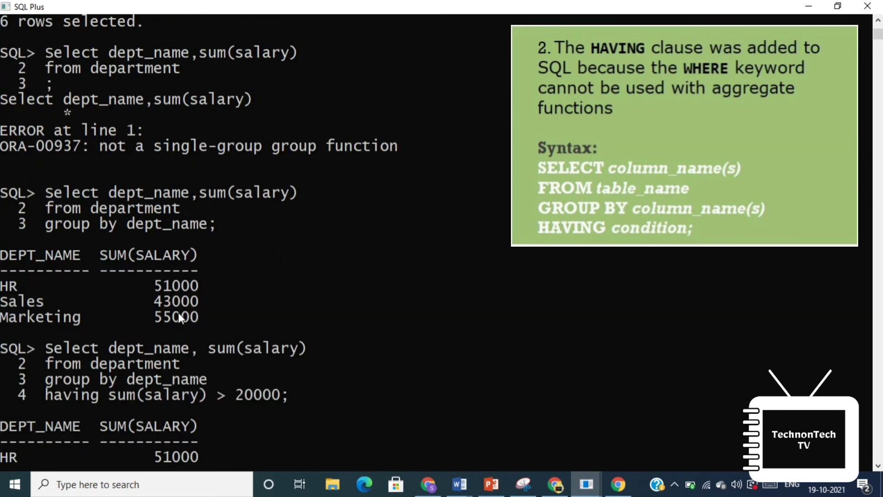
pyautogui.scroll(-3)
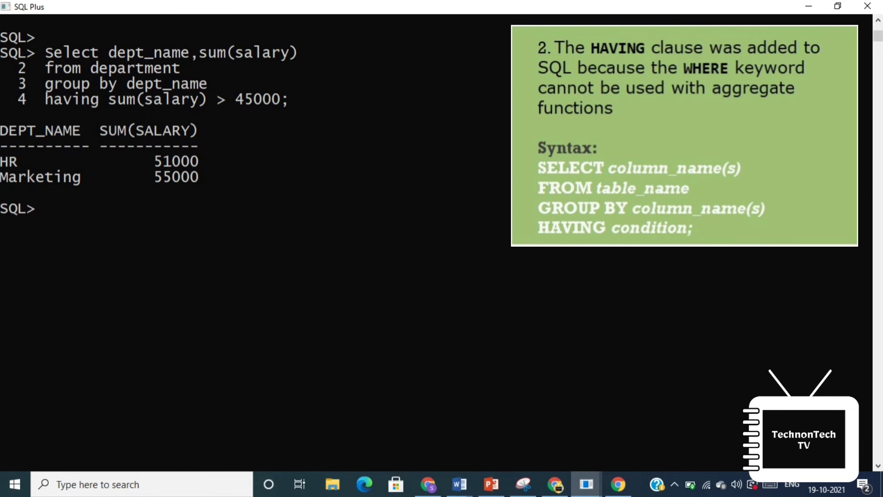
# Run Select dept_name, sum(salary) ... having sum(salary) > 45000 without GROUP BY, giving ORA-00937
pyautogui.write('Select dept_name, sum(salary')
pyautogui.write('from department')
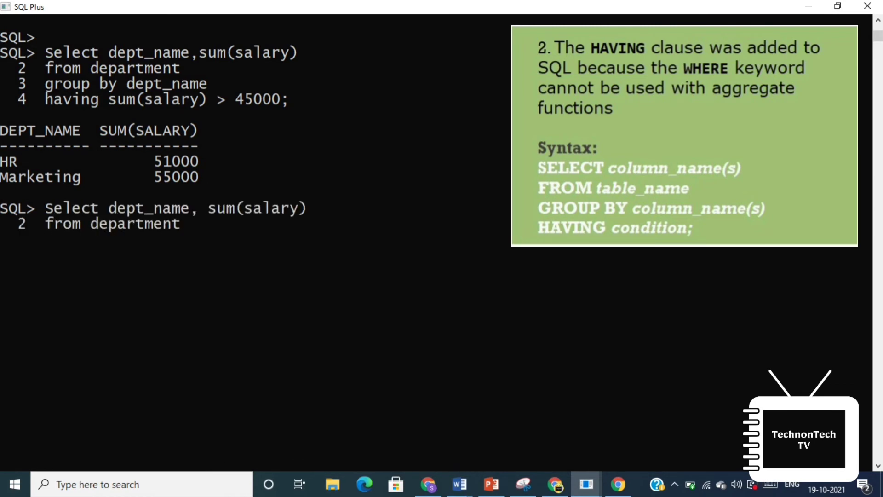
pyautogui.write('having sum(s')
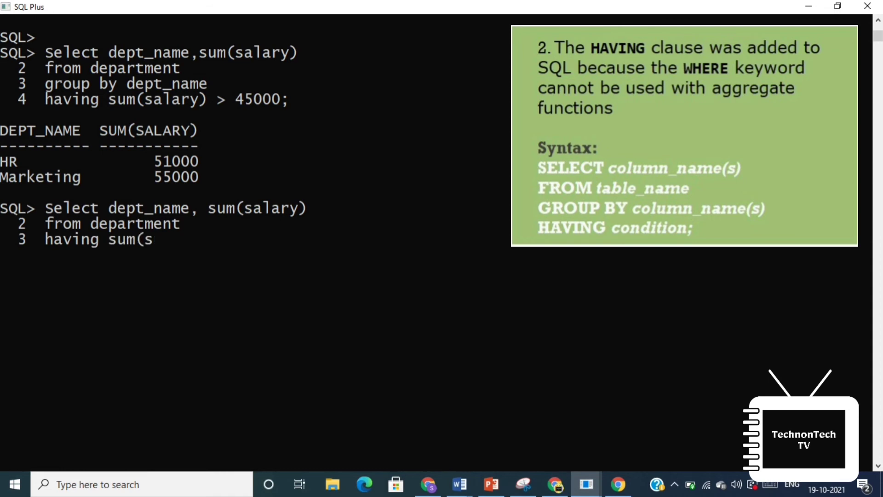
pyautogui.write('alary) > 45000')
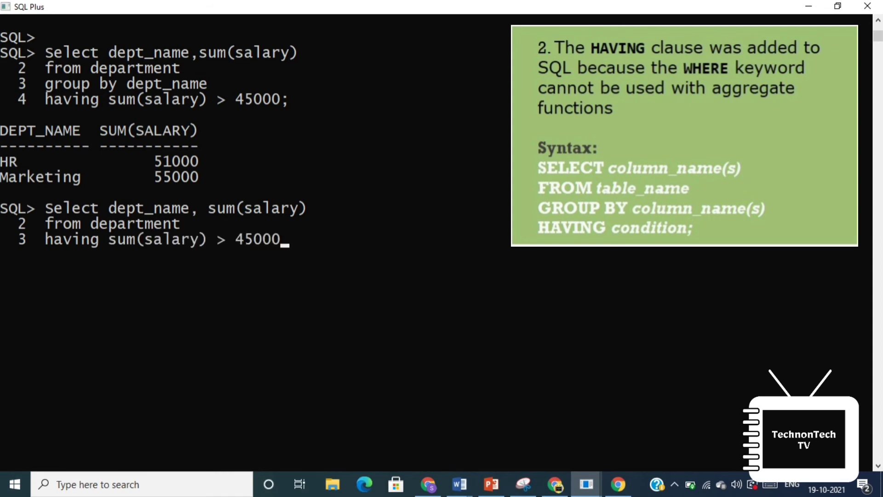
pyautogui.press('Return')
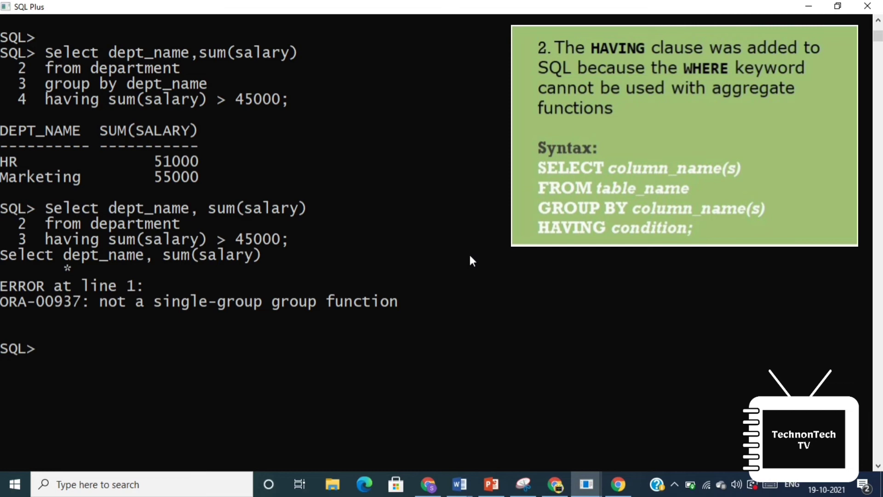
pyautogui.moveTo(377, 299)
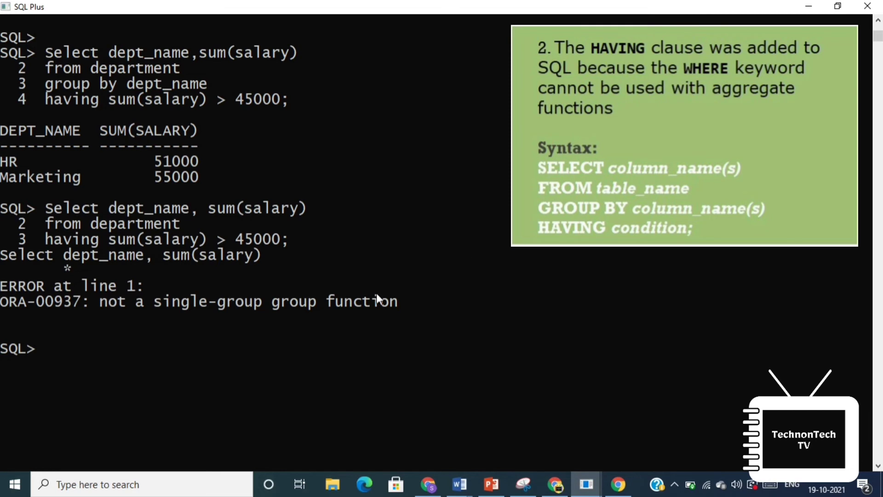
pyautogui.moveTo(301, 320)
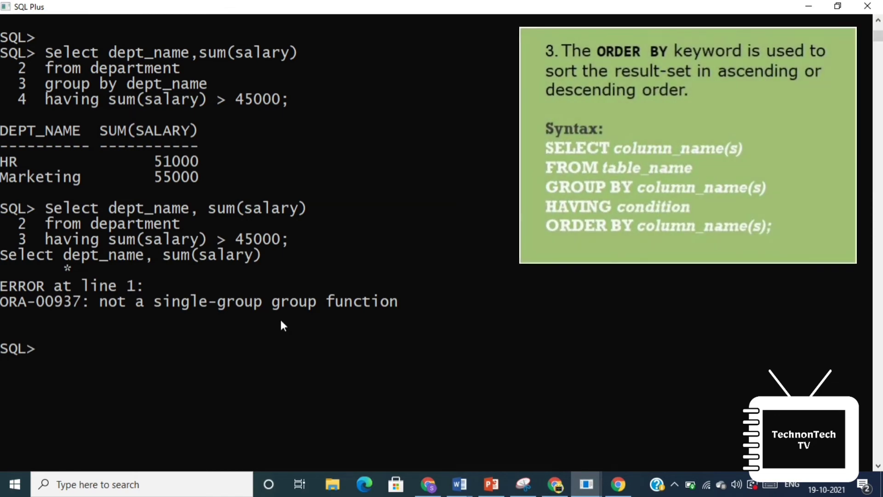
# Type Select dept_name,sum(salary) from department grouped, with order by sum(salary) begun
pyautogui.write('Select')
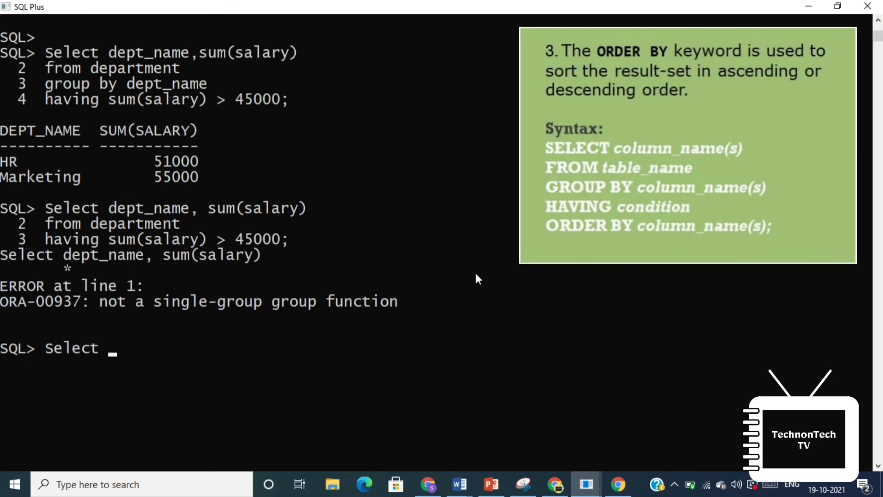
pyautogui.write('dept_name,')
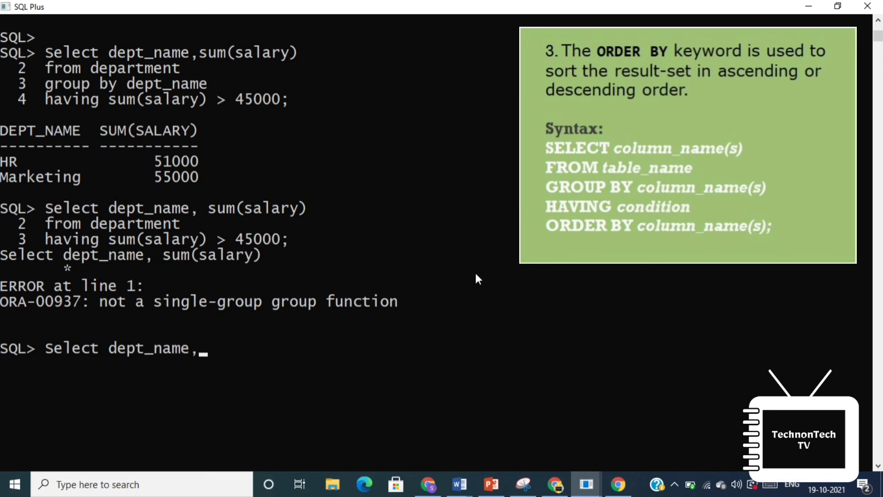
pyautogui.write('sum(salary')
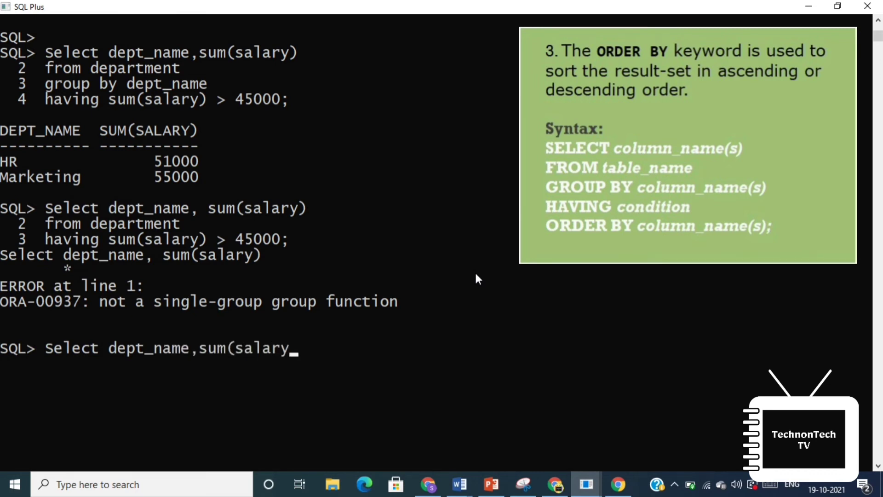
pyautogui.write(')')
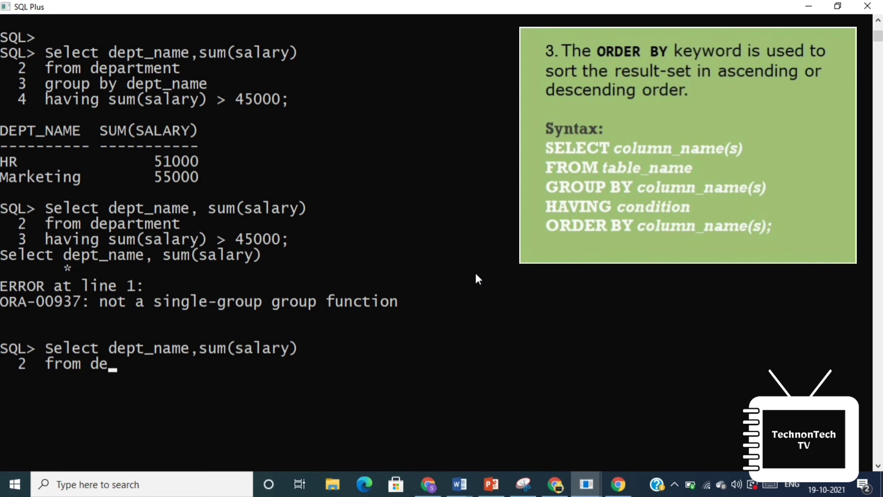
pyautogui.write('partment')
pyautogui.write('group by dept_name')
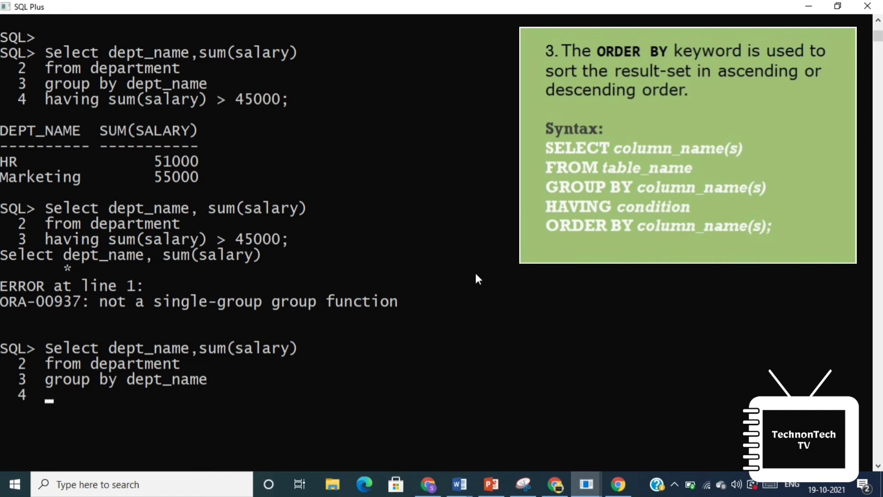
pyautogui.write('order by')
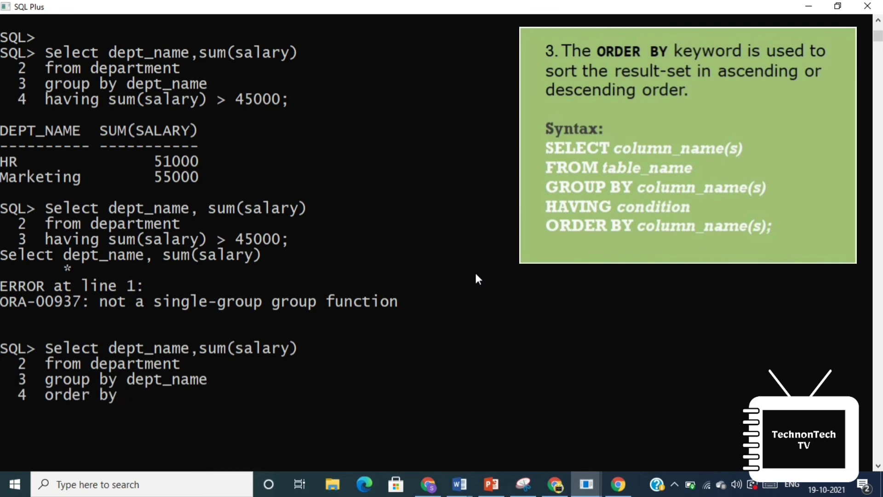
pyautogui.write('s')
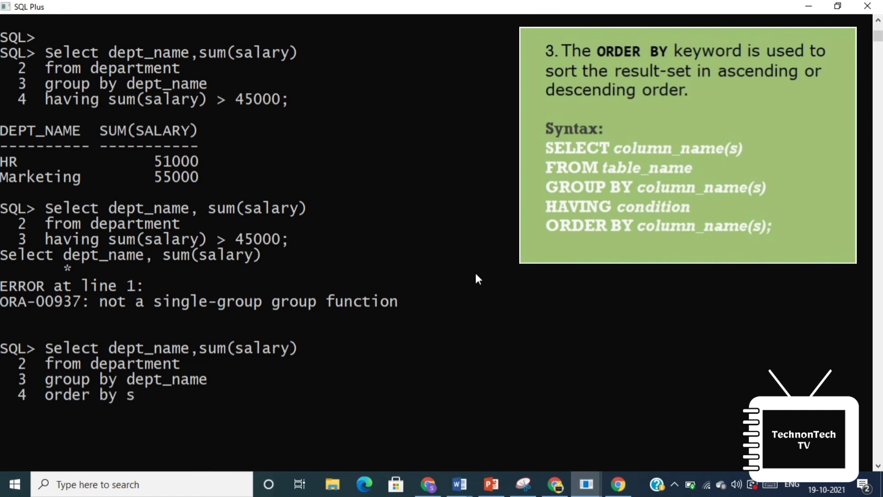
pyautogui.write('alary);')
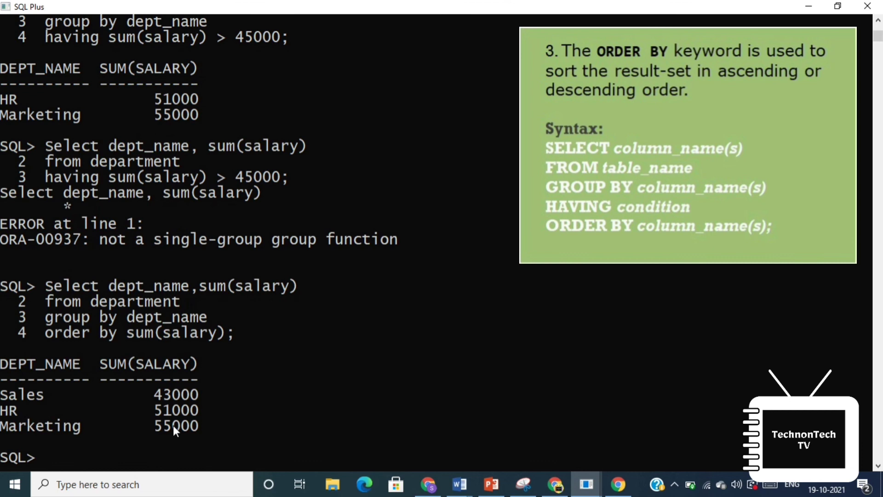
# Retype Select dept_name,sum(salary) to rerun the query with descending order
pyautogui.write('Select dept_name,sum(salary)')
pyautogui.write('order by sum(salary) desc;')
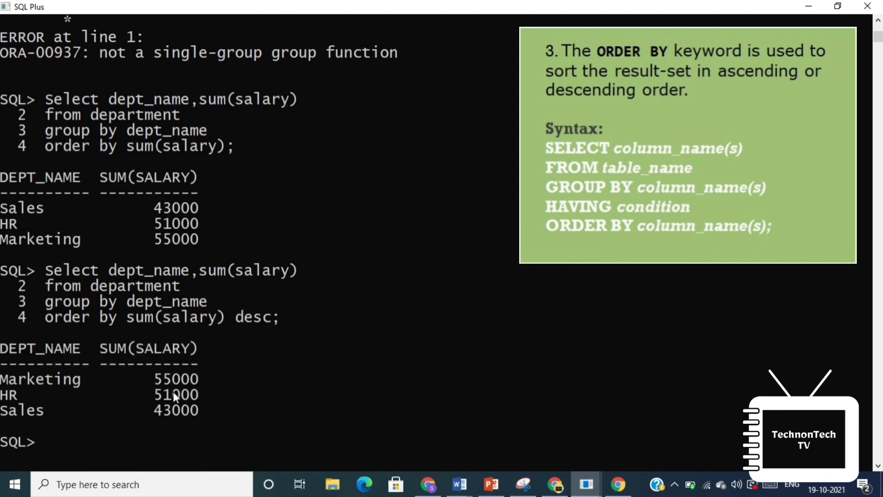
pyautogui.moveTo(197, 377)
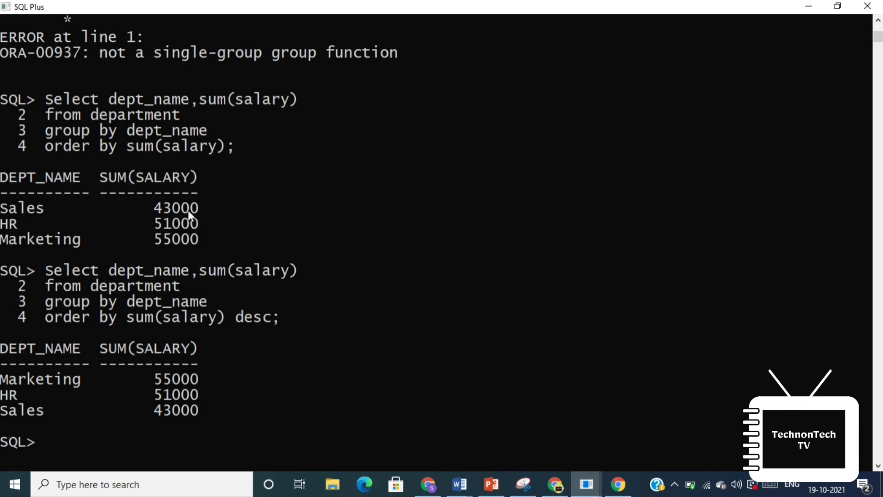
pyautogui.moveTo(203, 271)
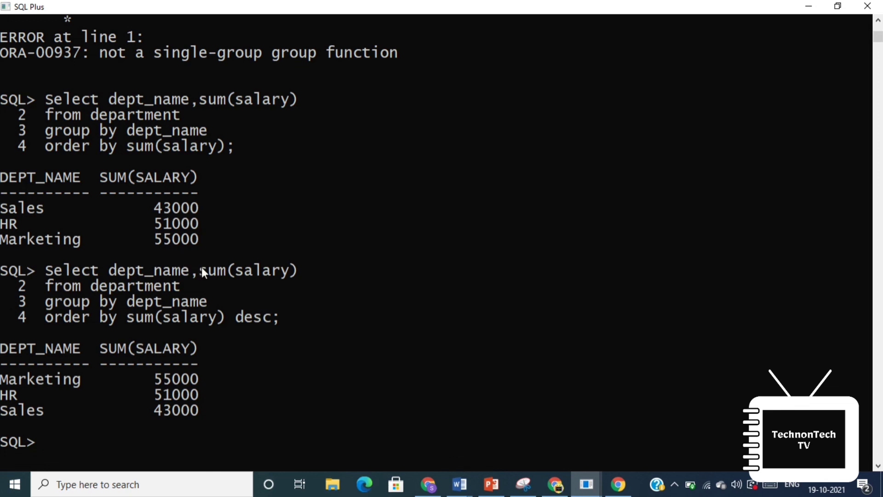